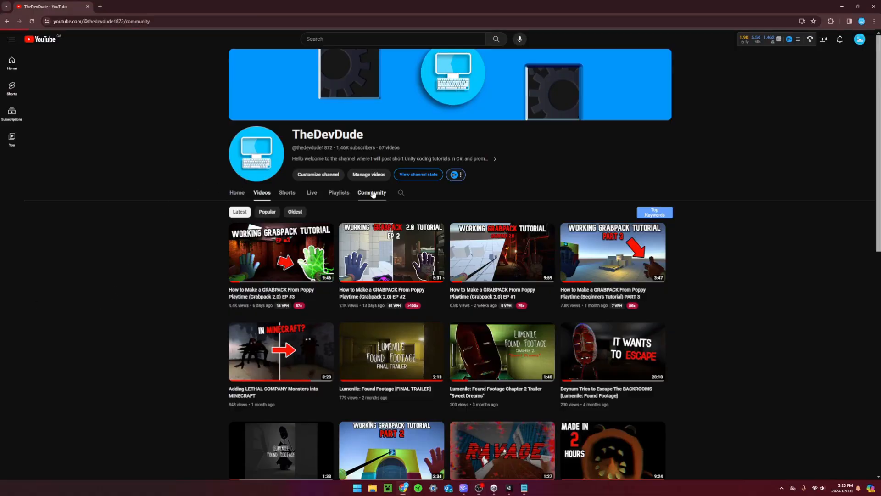
Step: View the channel's Community tab and expand the GrabPack project-file post
click(371, 192)
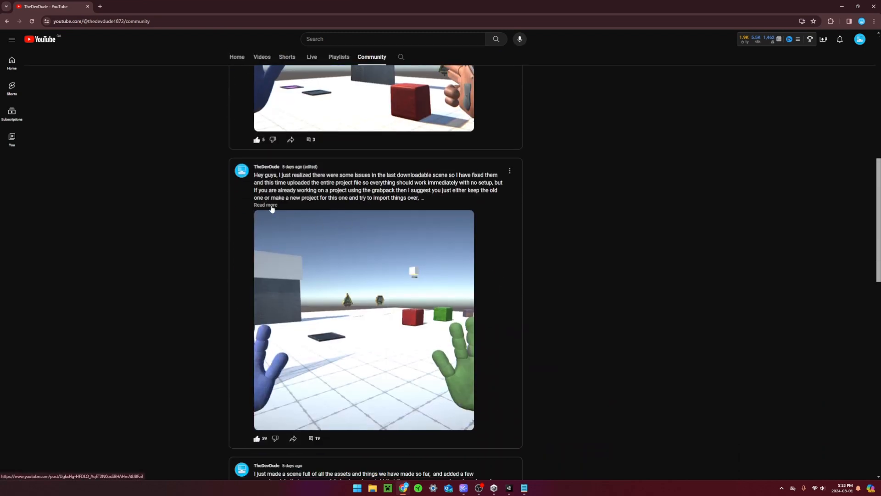
click(265, 205)
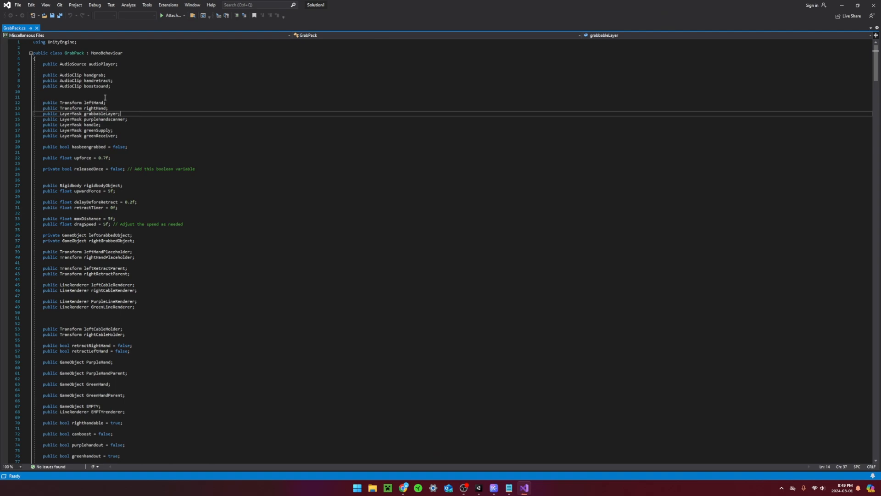
scroll(down, 3)
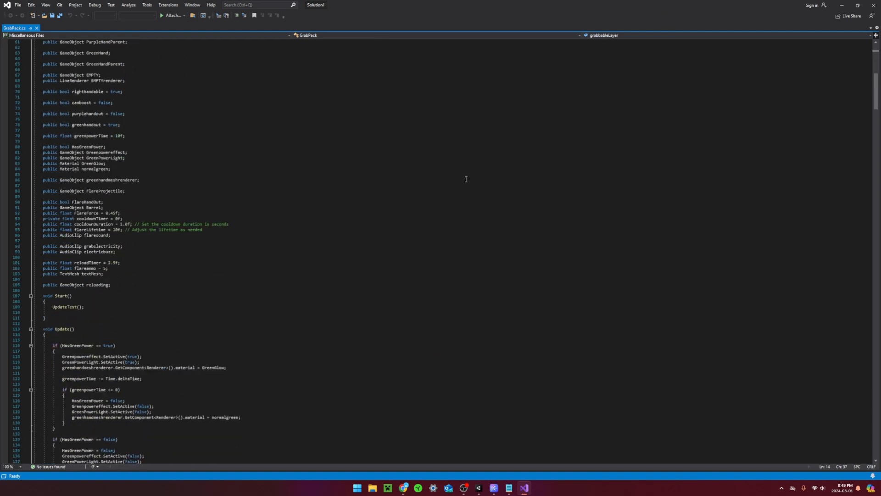
scroll(down, 3)
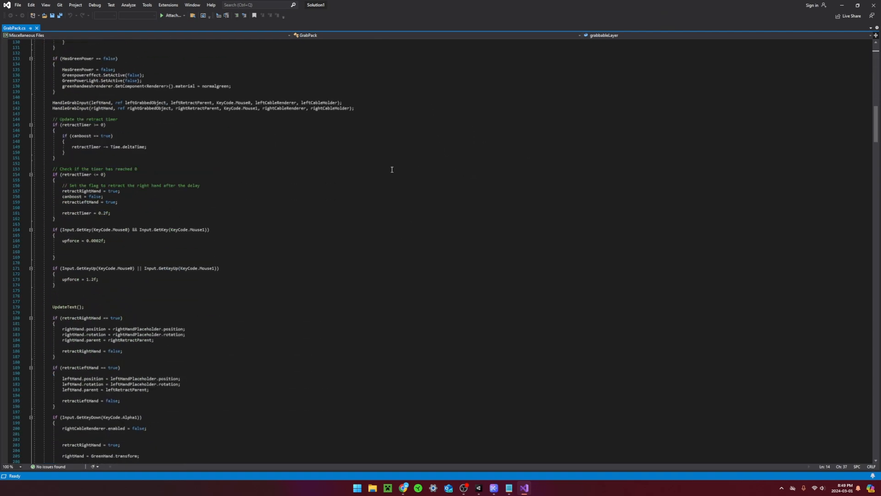
scroll(down, 3)
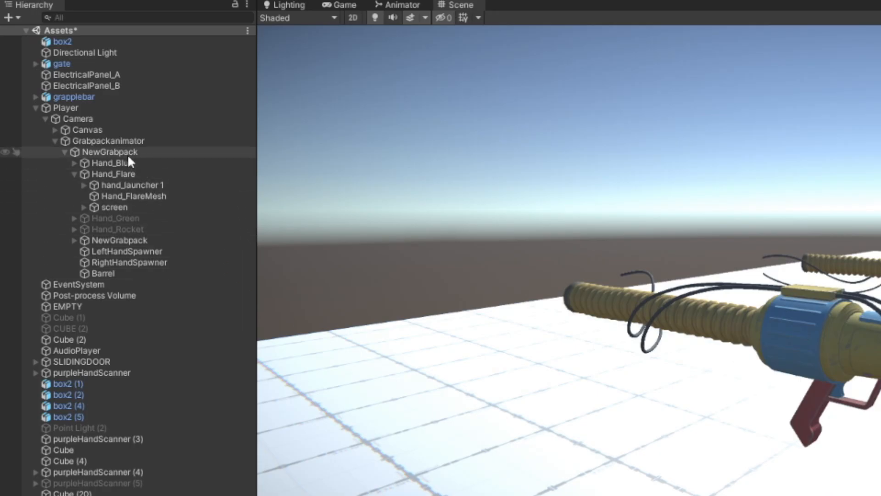
Step: Select FlareProjectile.unitypackage in Drive and bring up Unity's Project window context menu
click(110, 152)
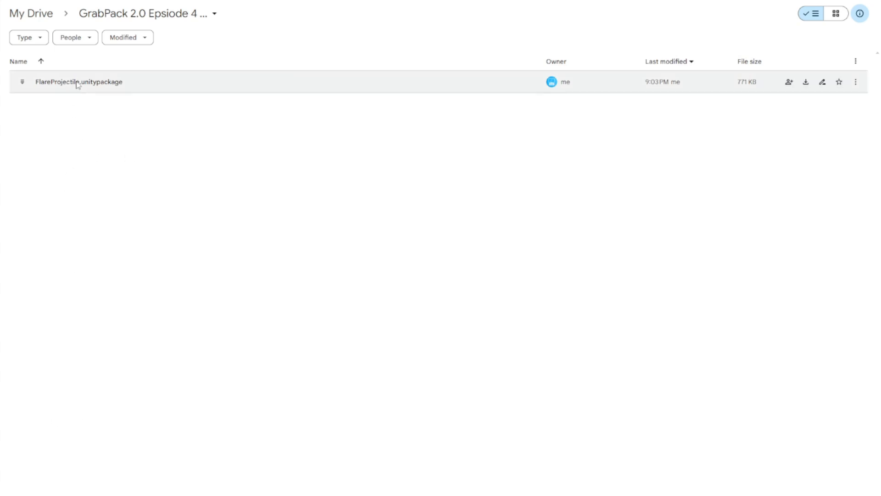
click(79, 82)
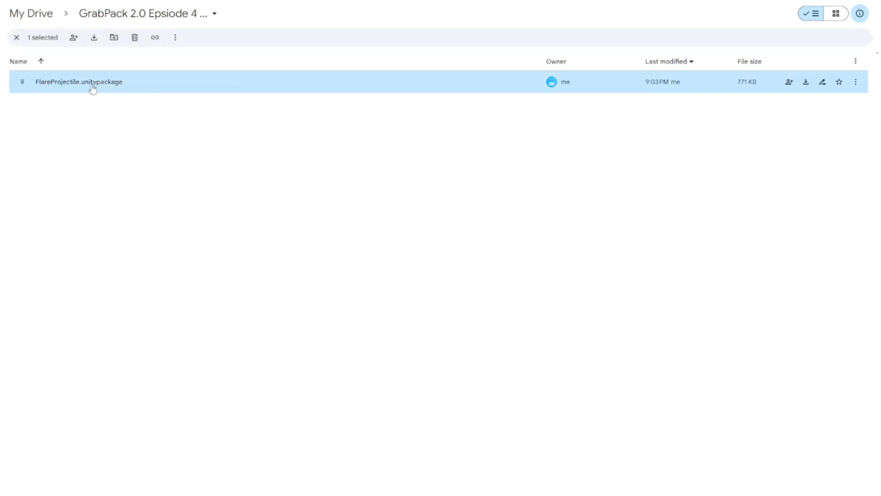
right_click(78, 82)
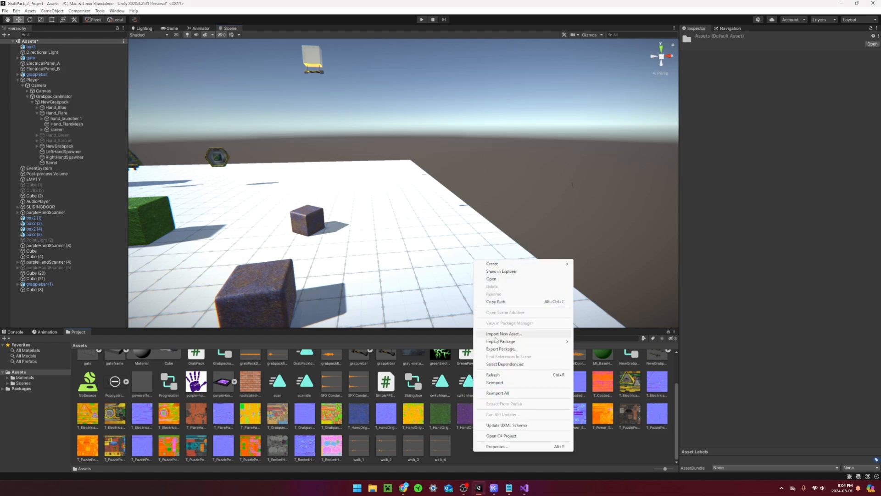
Step: Import FlareProjectile.unitypackage as a custom package with all its contents
click(503, 333)
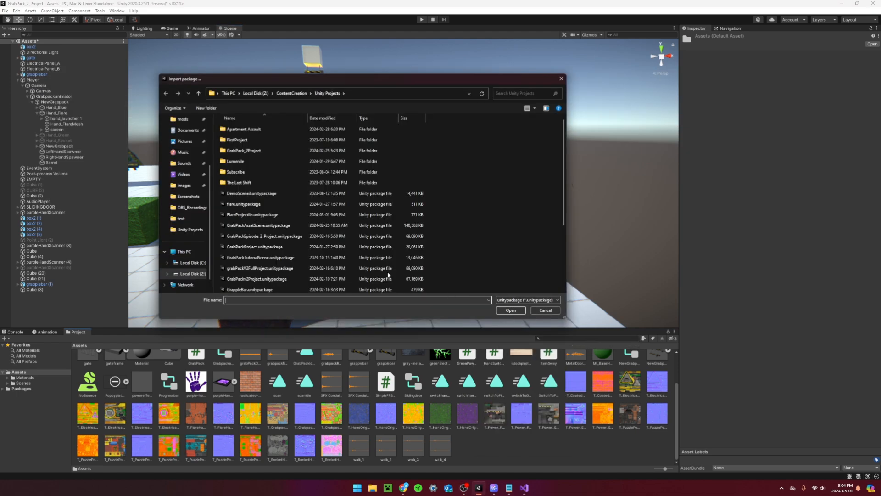
click(253, 214)
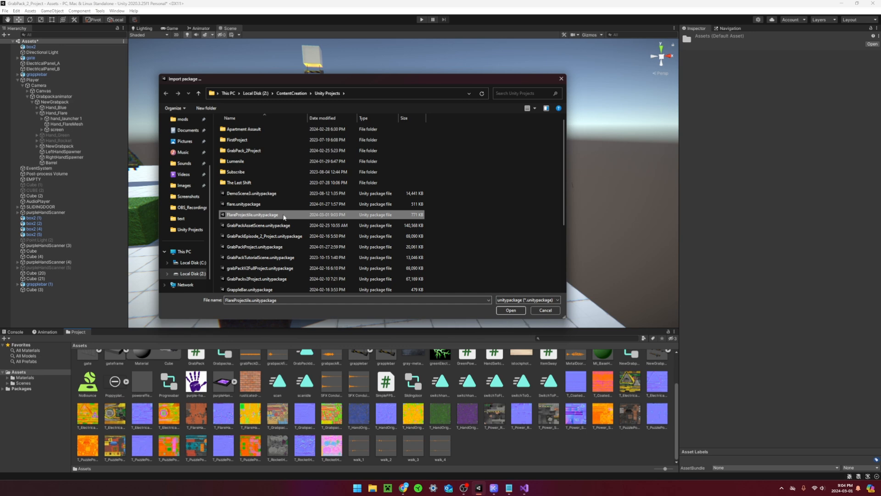
click(510, 310)
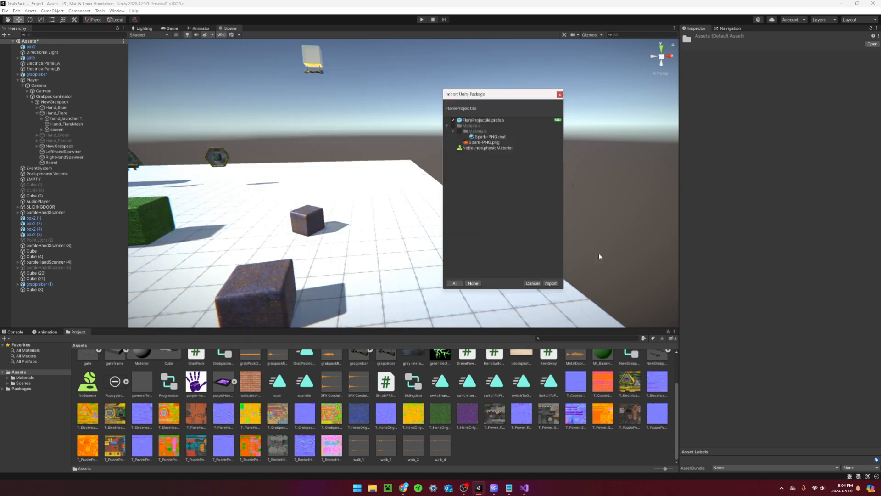
click(550, 282)
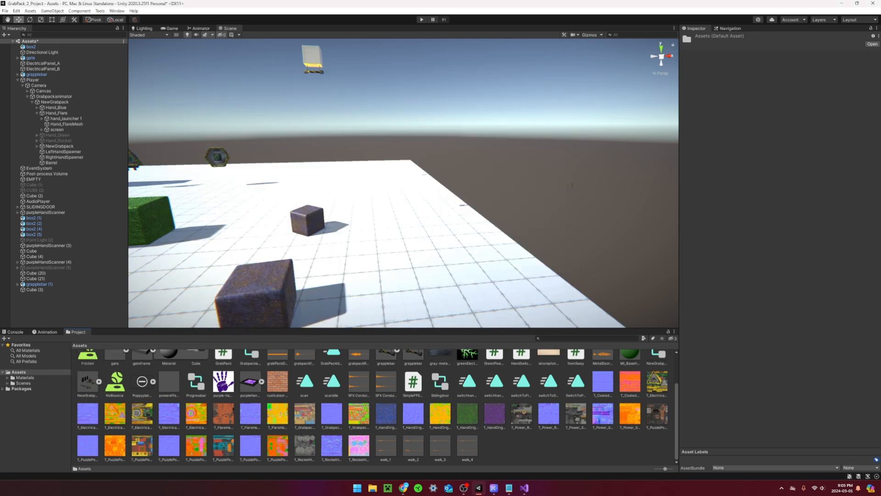
click(54, 102)
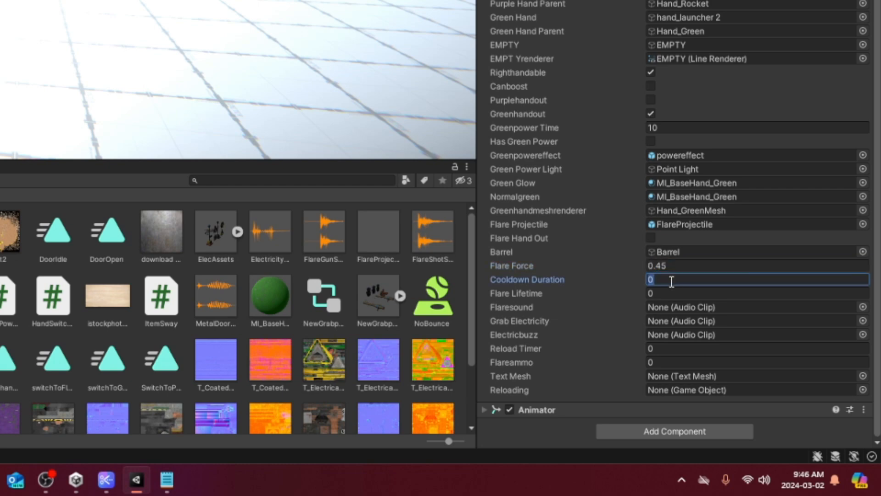
Step: Set Cooldown Duration to 0.7 and Flare Lifetime to 10 in the Inspector
text(0.7)
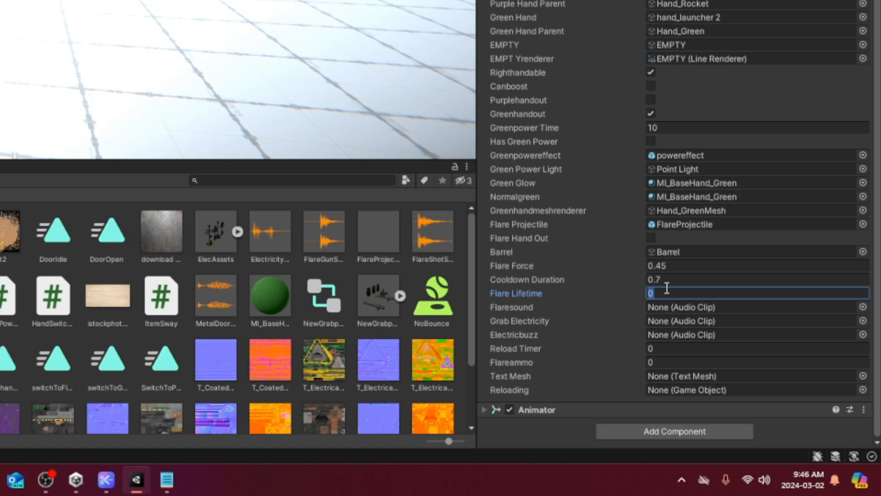
text(10)
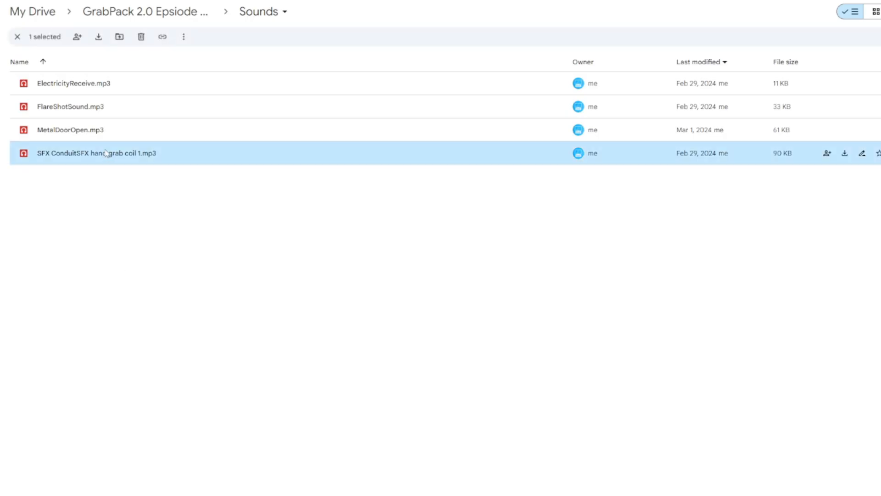
Step: Bring up options for a sound file in the Drive Sounds folder
right_click(103, 98)
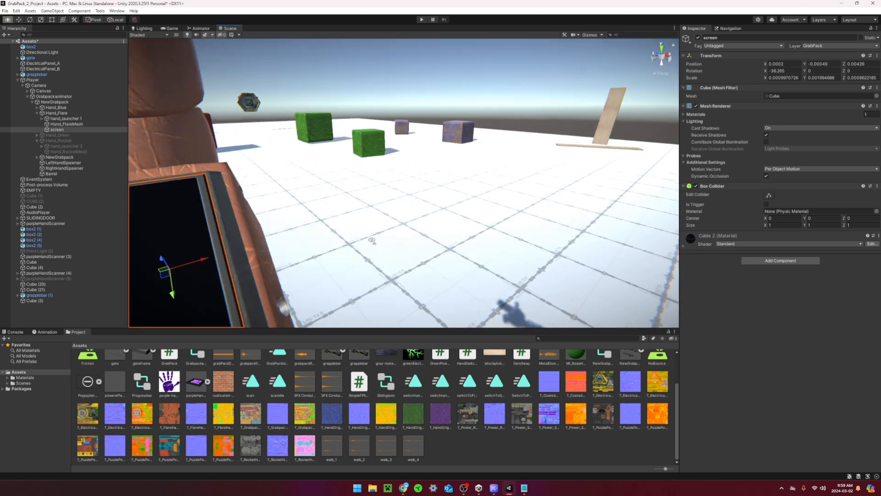
Step: Create a 3D Text 'ammocounter' under the screen object with text 5 and select it
click(56, 112)
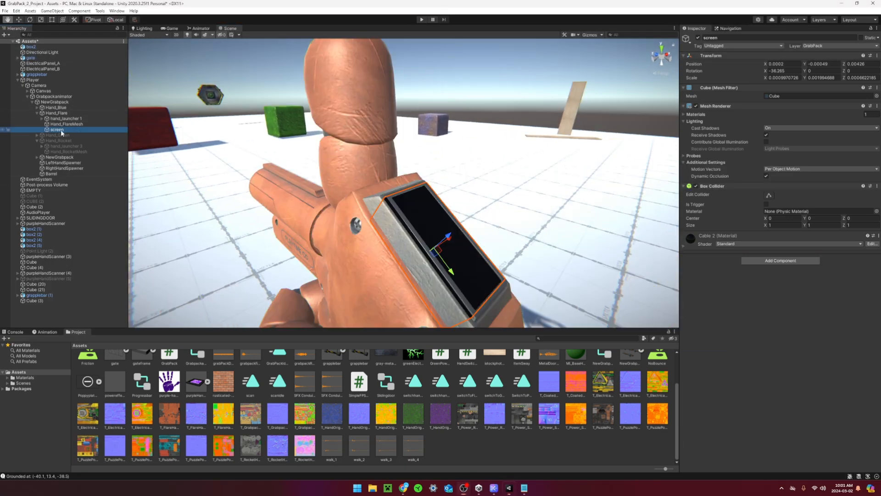
right_click(56, 129)
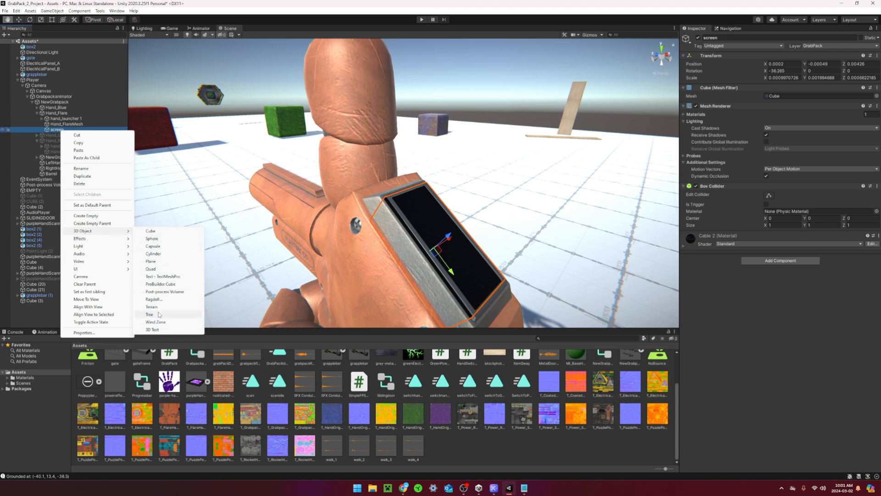
click(154, 330)
text(ammocounter)
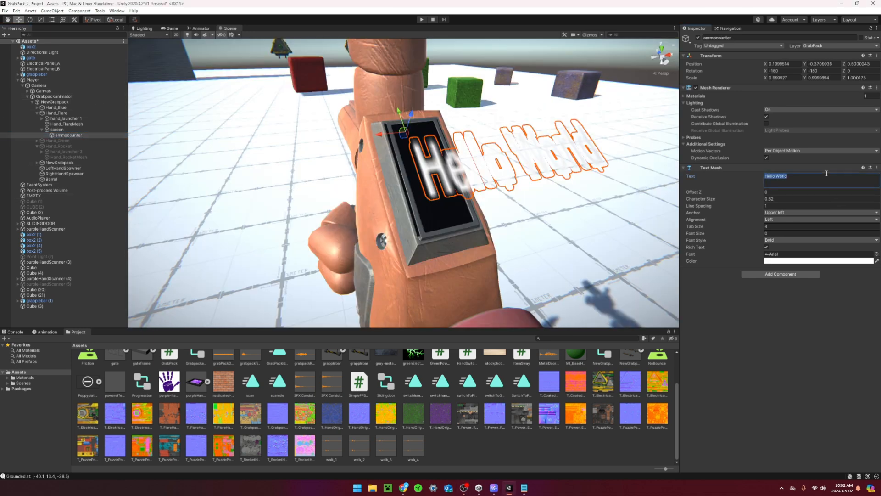
text(5)
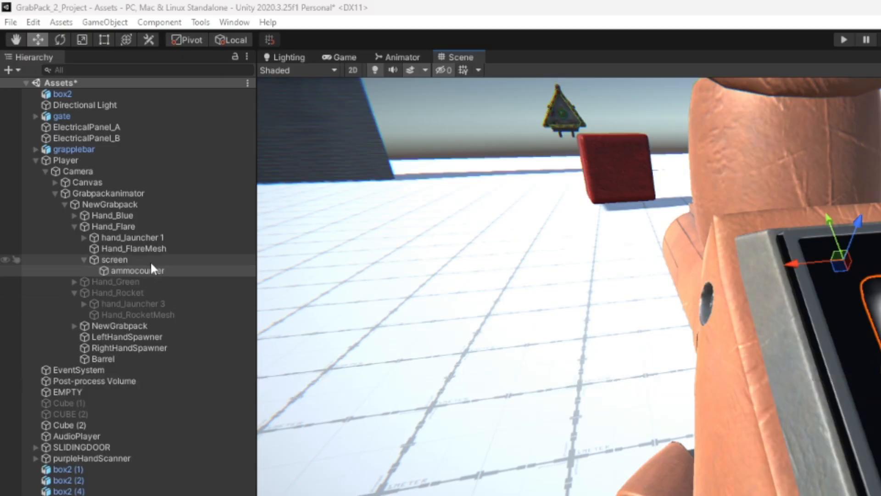
click(138, 270)
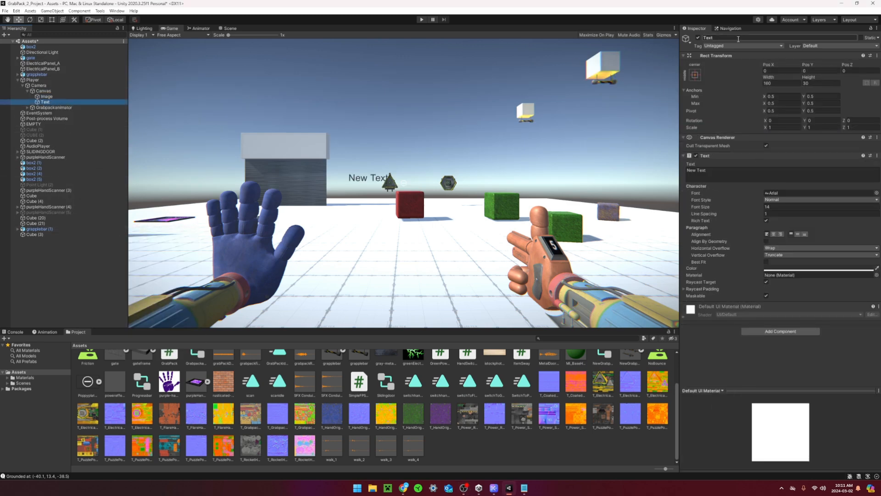
Step: Rename the canvas text to Reloading, set its text bold italic and add an Outline component
text(Reloa)
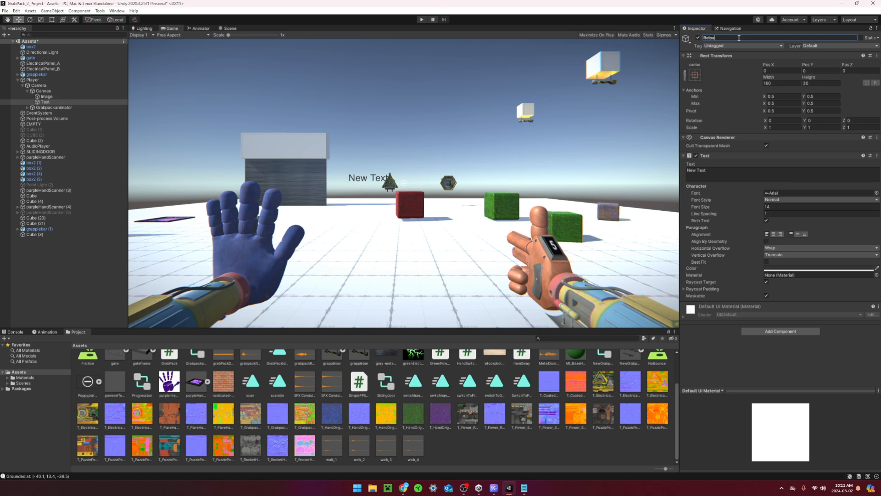
click(46, 97)
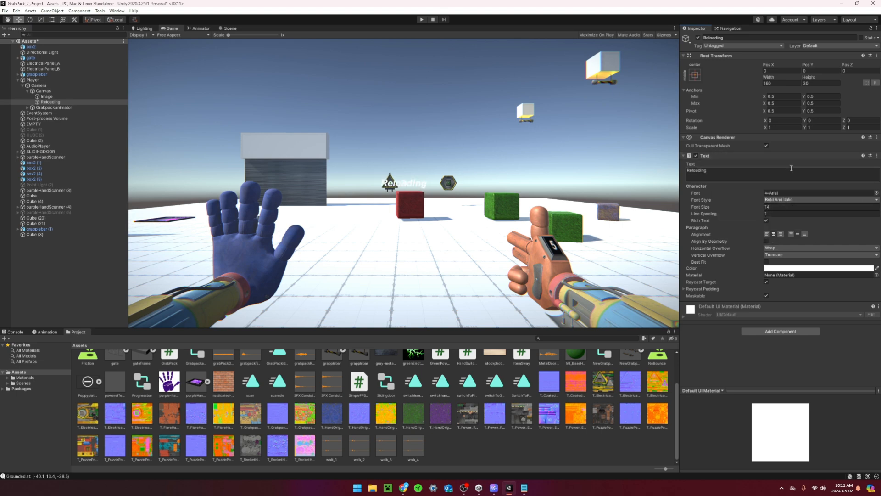
click(781, 331)
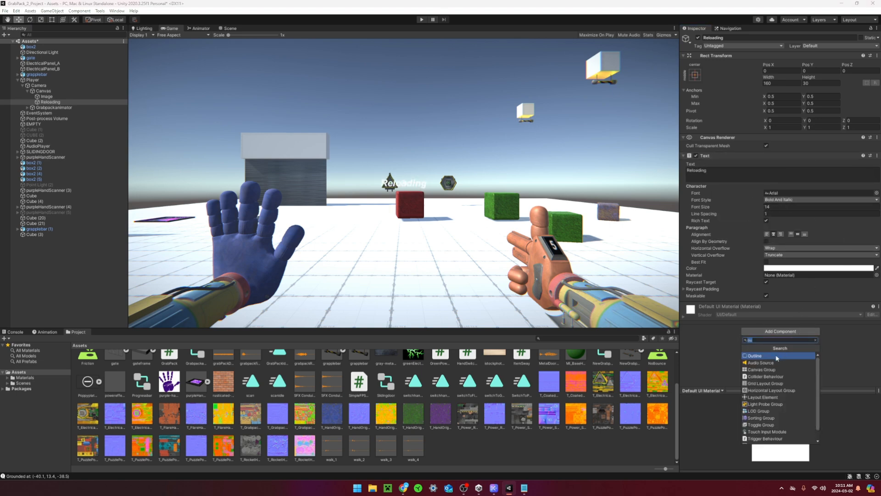
click(778, 355)
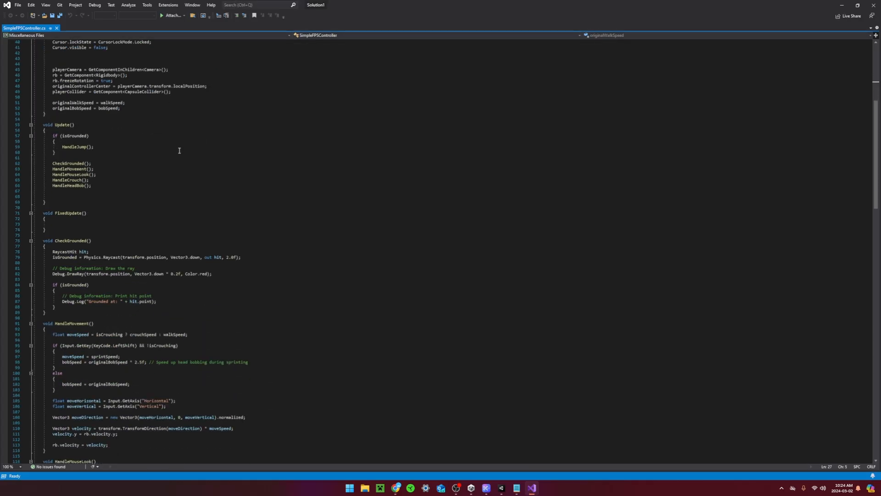
scroll(down, 3)
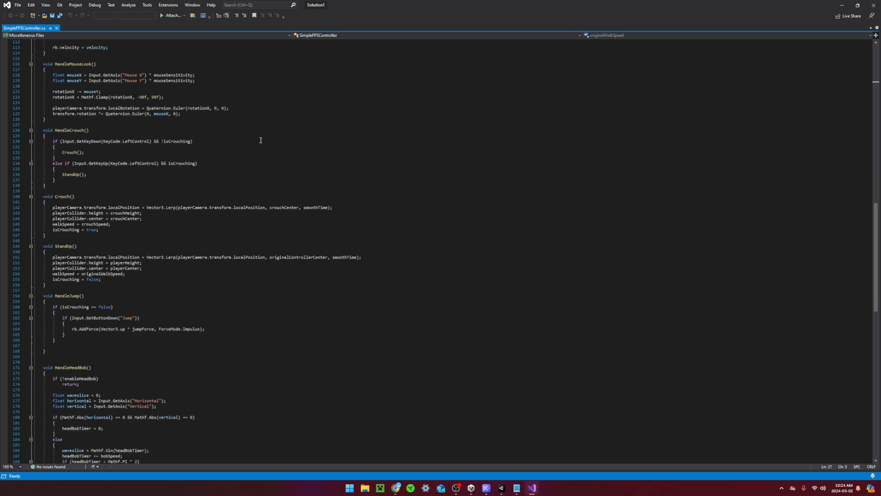
scroll(down, 3)
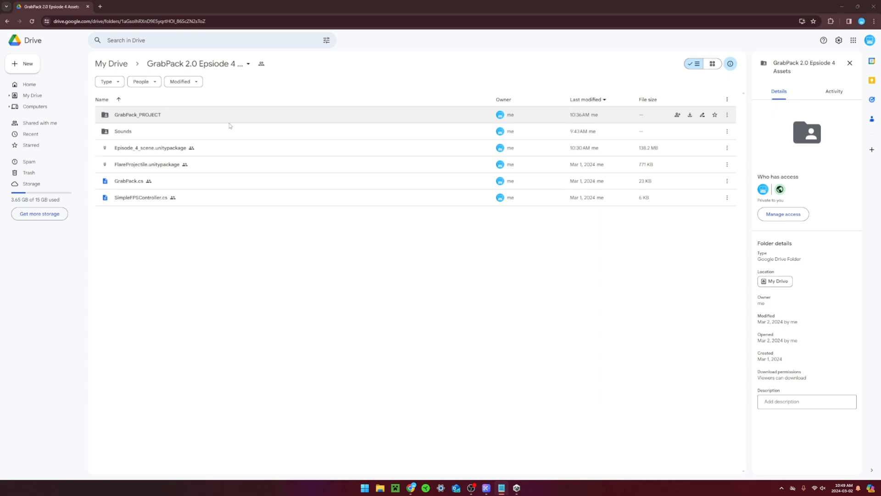
mouse_move(164, 138)
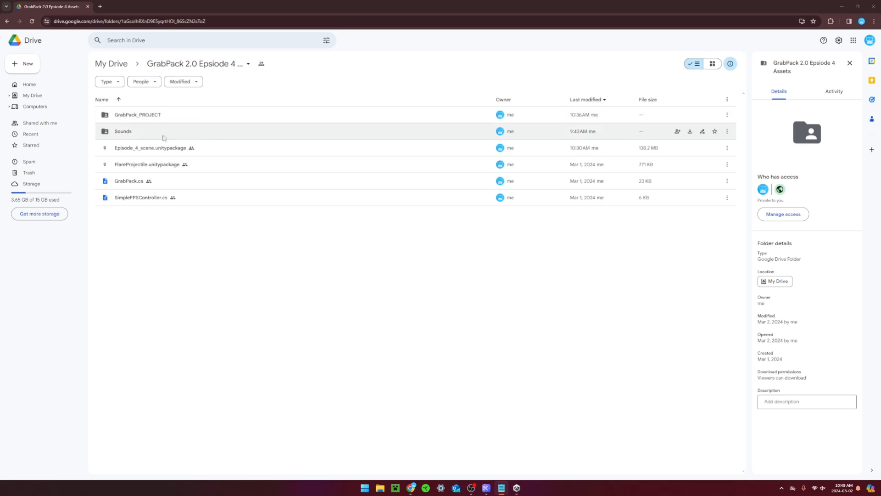
Step: Download Episode_4_scene.unitypackage and bring up options for the GrabPack_PROJECT folder
right_click(150, 148)
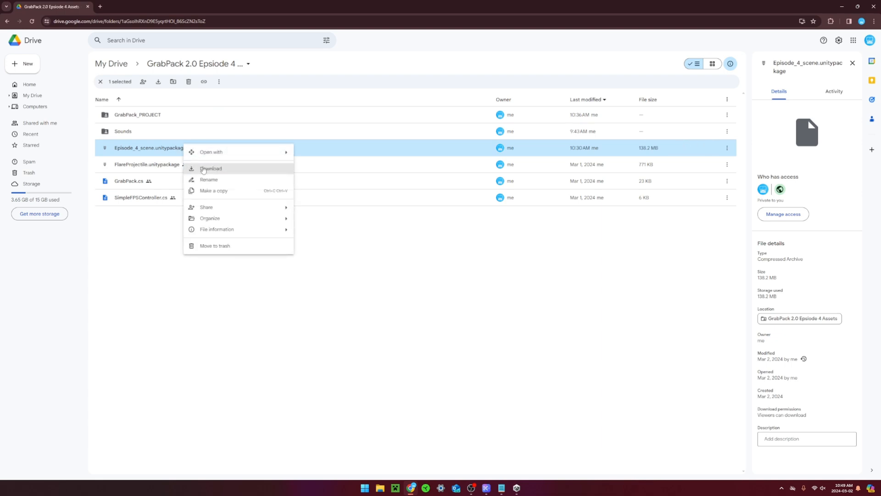
mouse_move(172, 172)
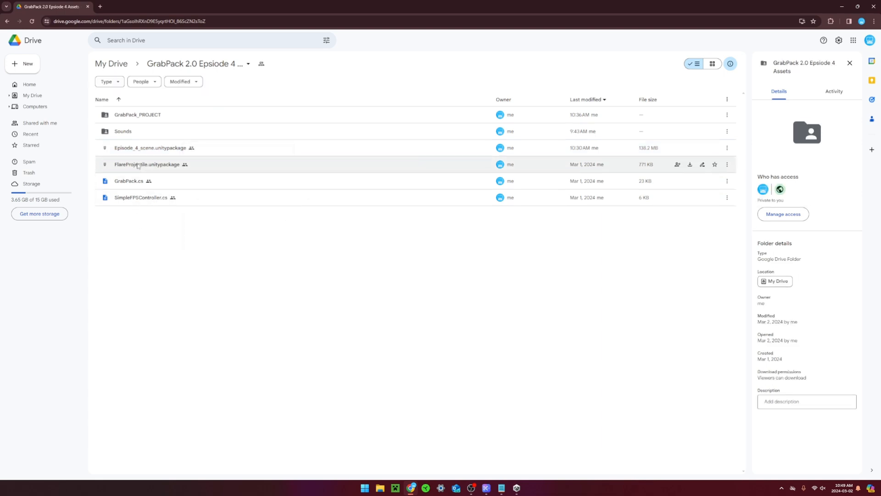
click(138, 114)
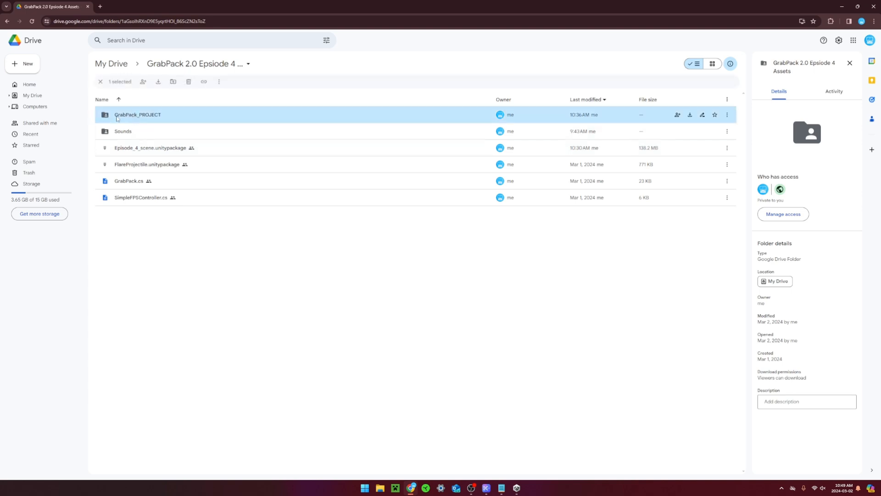
right_click(137, 114)
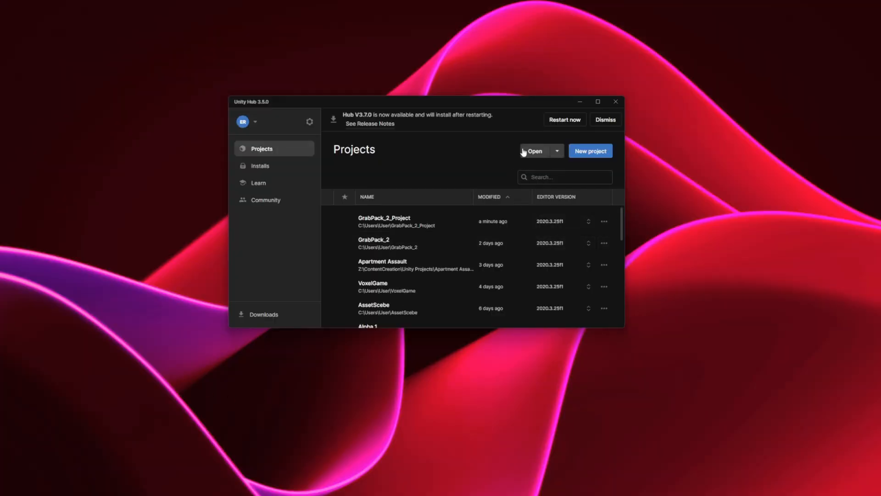
Step: Start opening an existing project from disk in Unity Hub
click(533, 150)
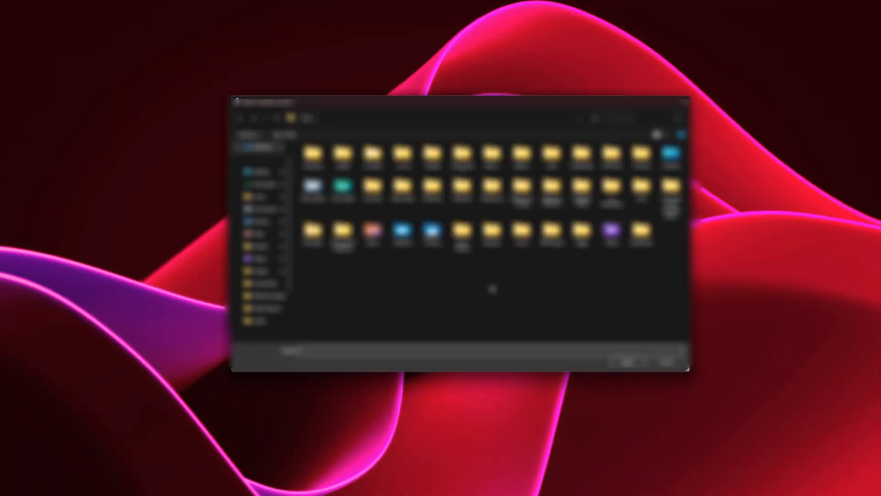